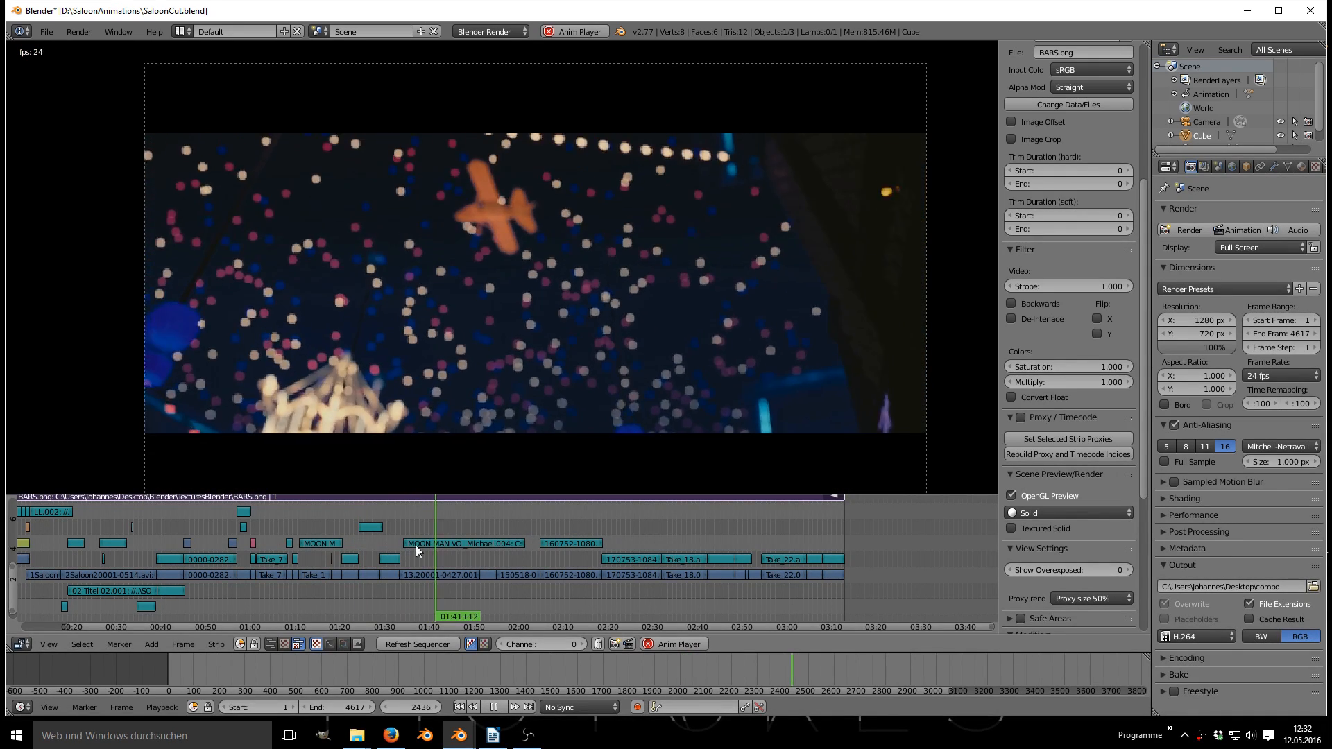
Load the tutorial-animated masks.blend project with its default cube scene.
left_click(548, 616)
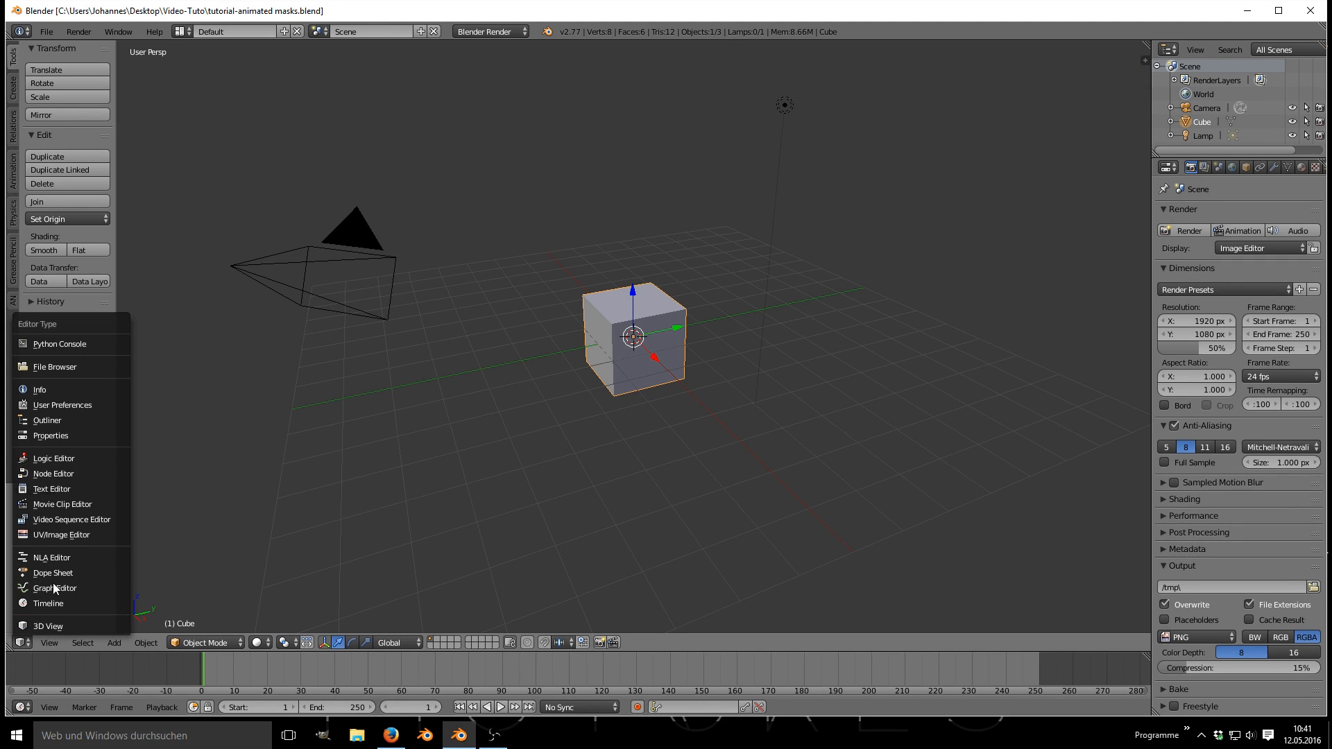
Switch to the Video Sequence Editor, add the shuttle-launch and Méliès movie clips, and cut them at the current frame with K.
left_click(71, 519)
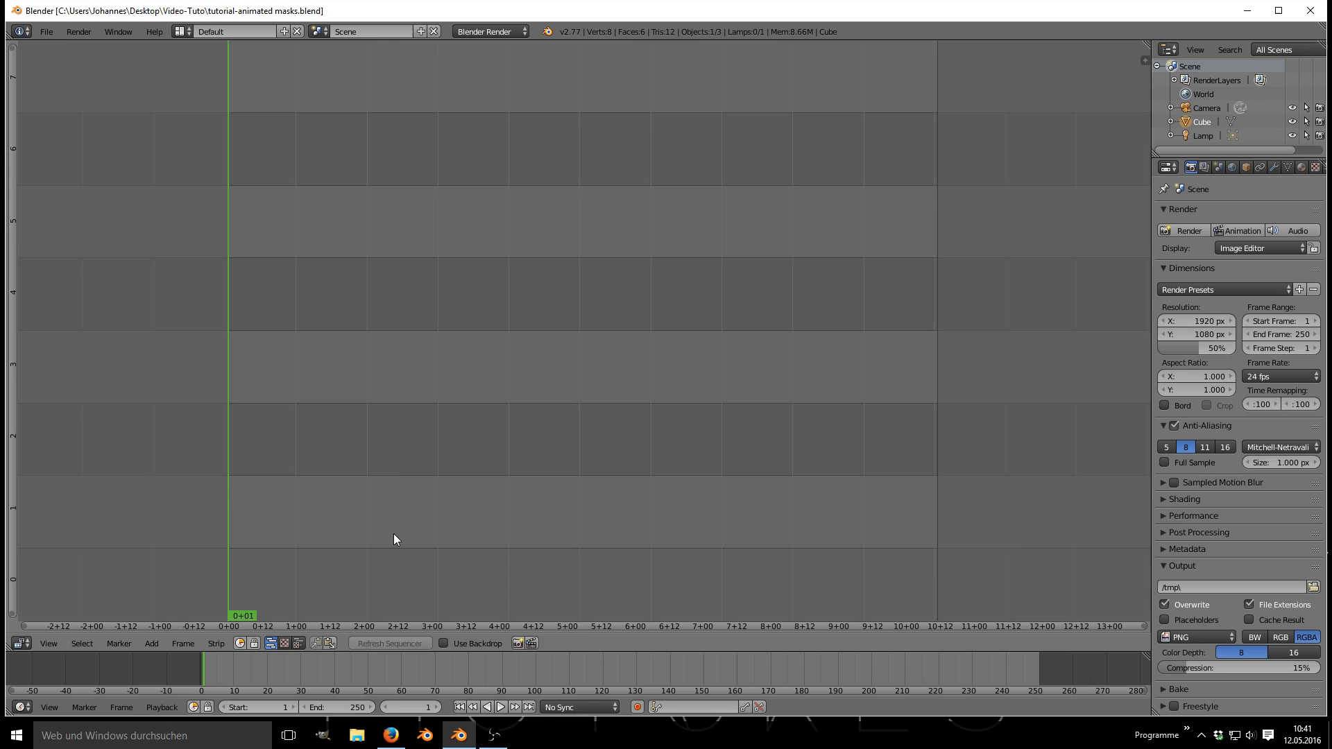
left_click(152, 643)
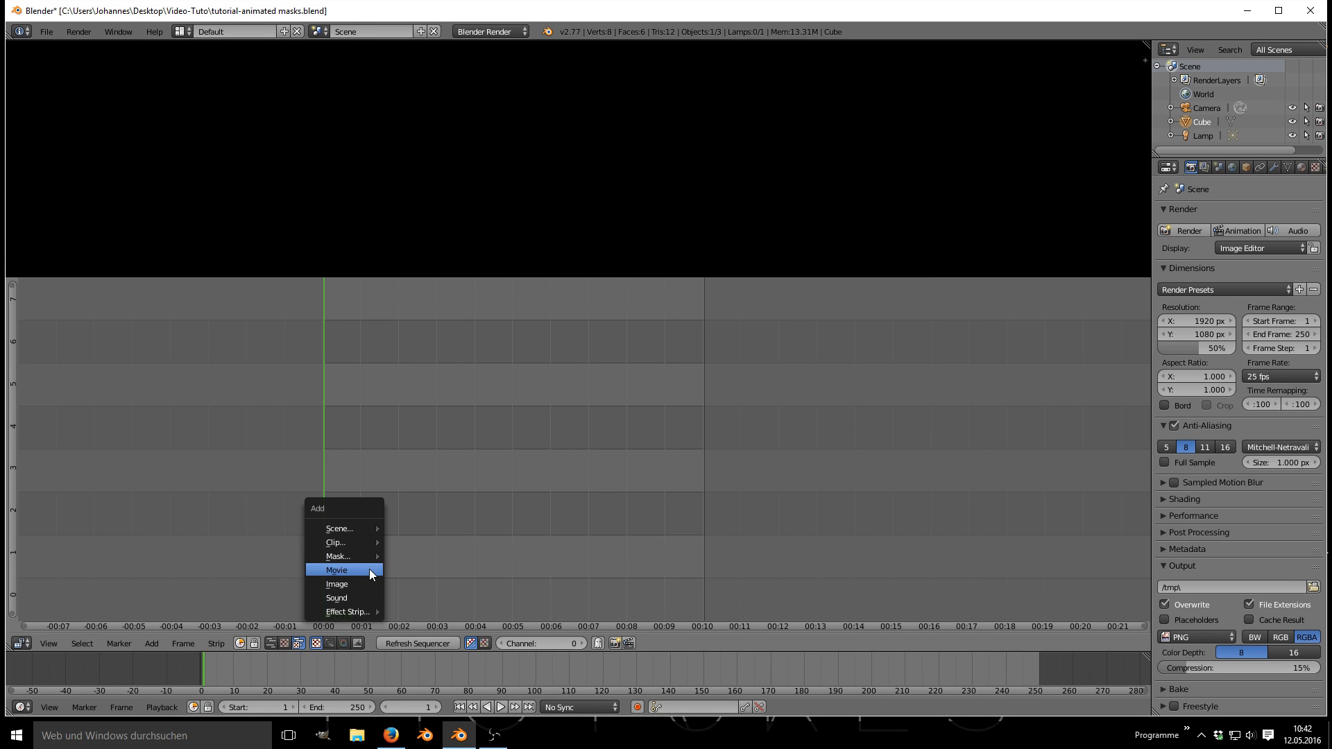
left_click(336, 569)
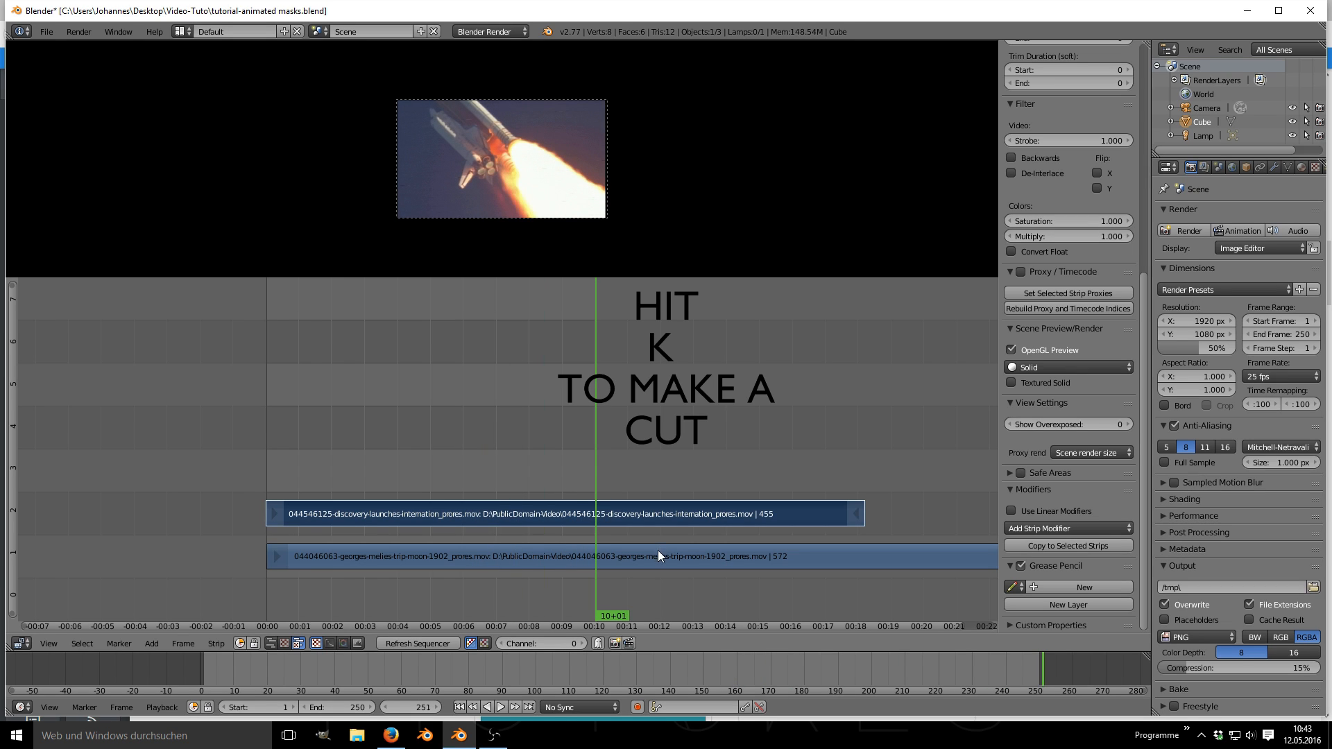
key("k")
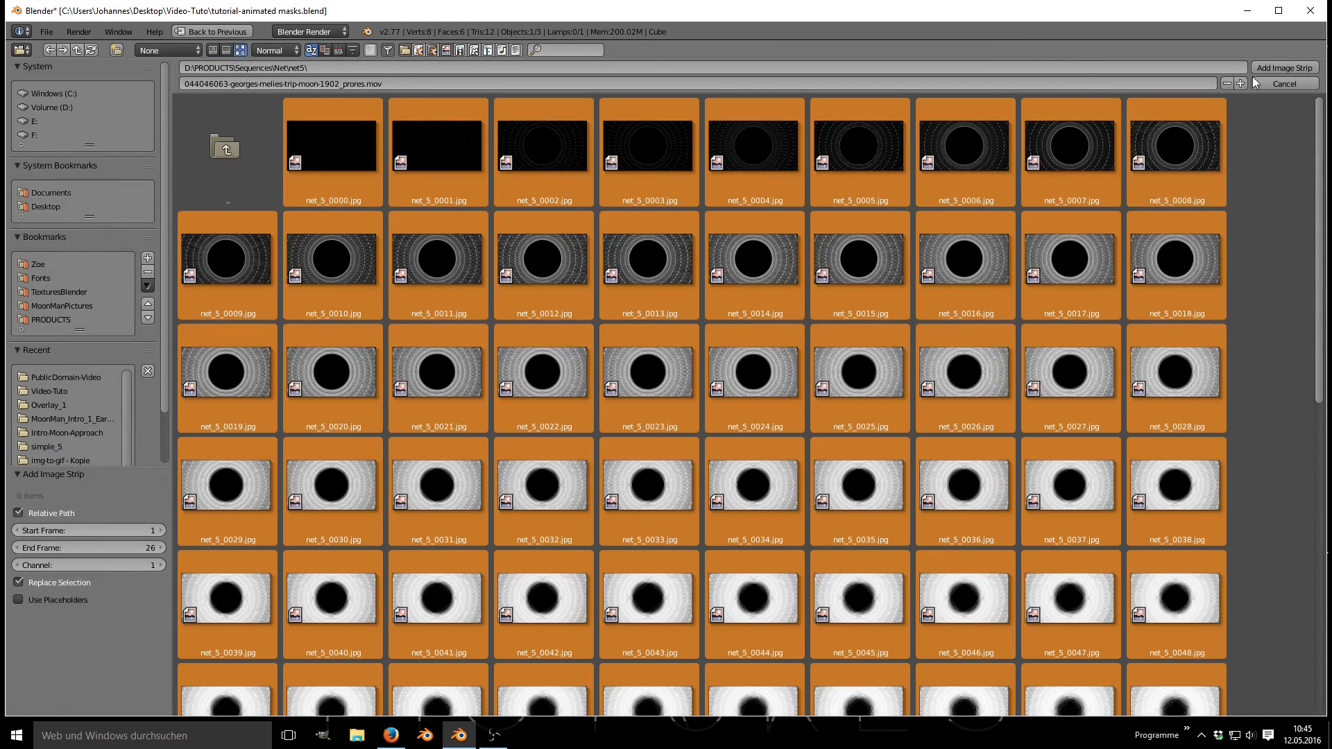
Add the net_5 frames as an image strip and select the shuttle-launch movie strip.
left_click(1284, 66)
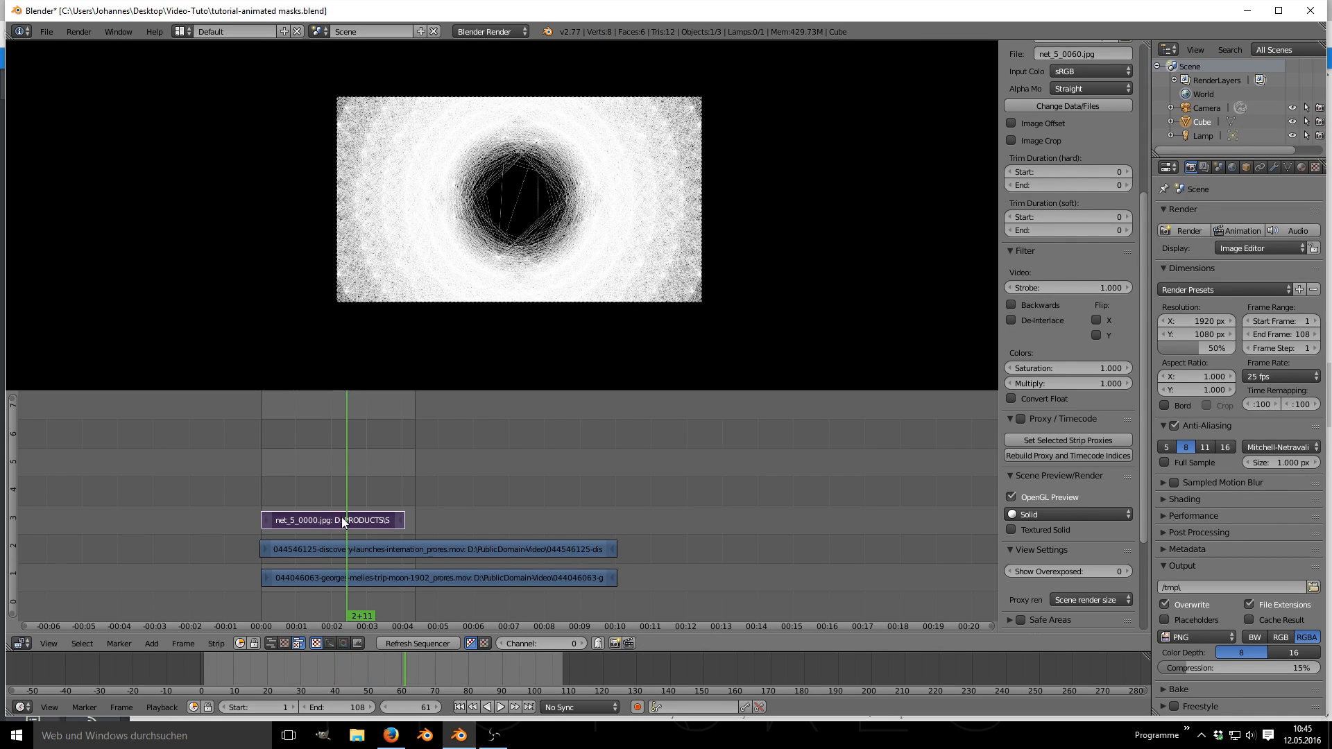
left_click(334, 521)
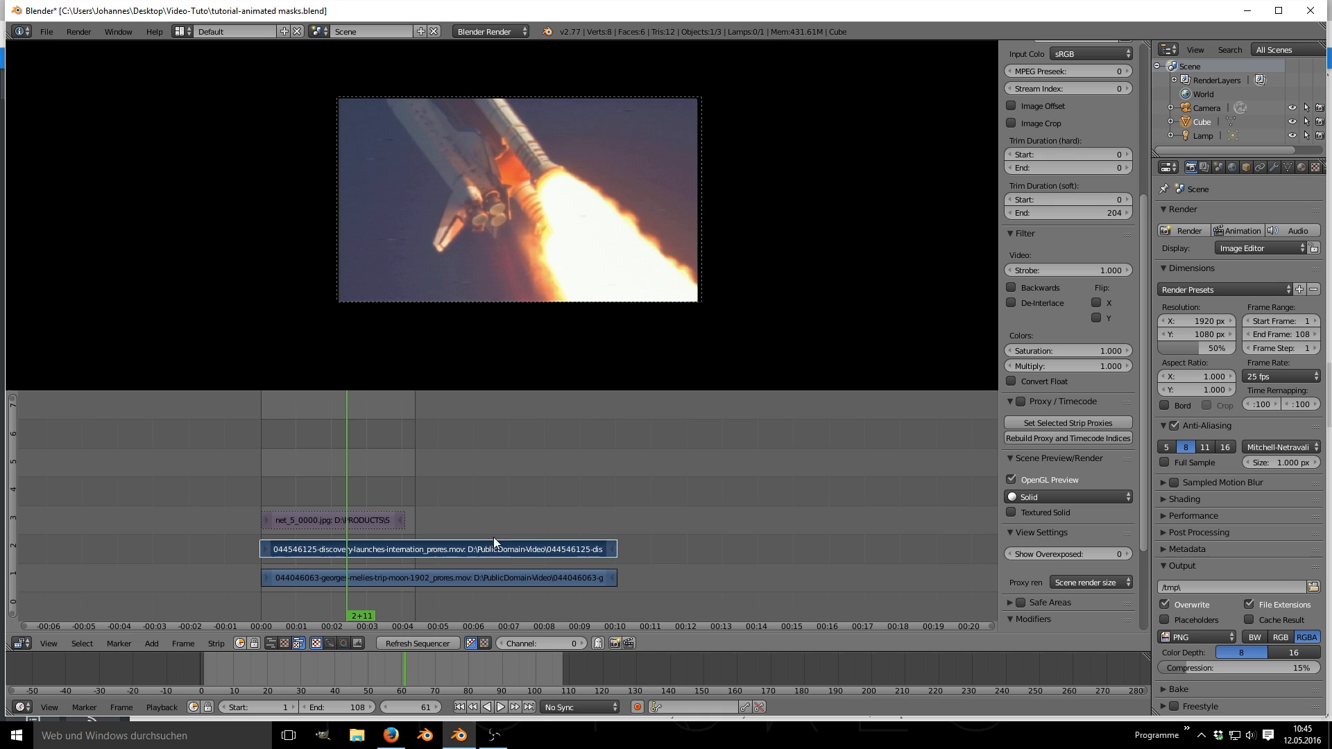
Give the shuttle-launch strip a Mask modifier fed by the net_5_0000.jpg image sequence.
left_click(1065, 529)
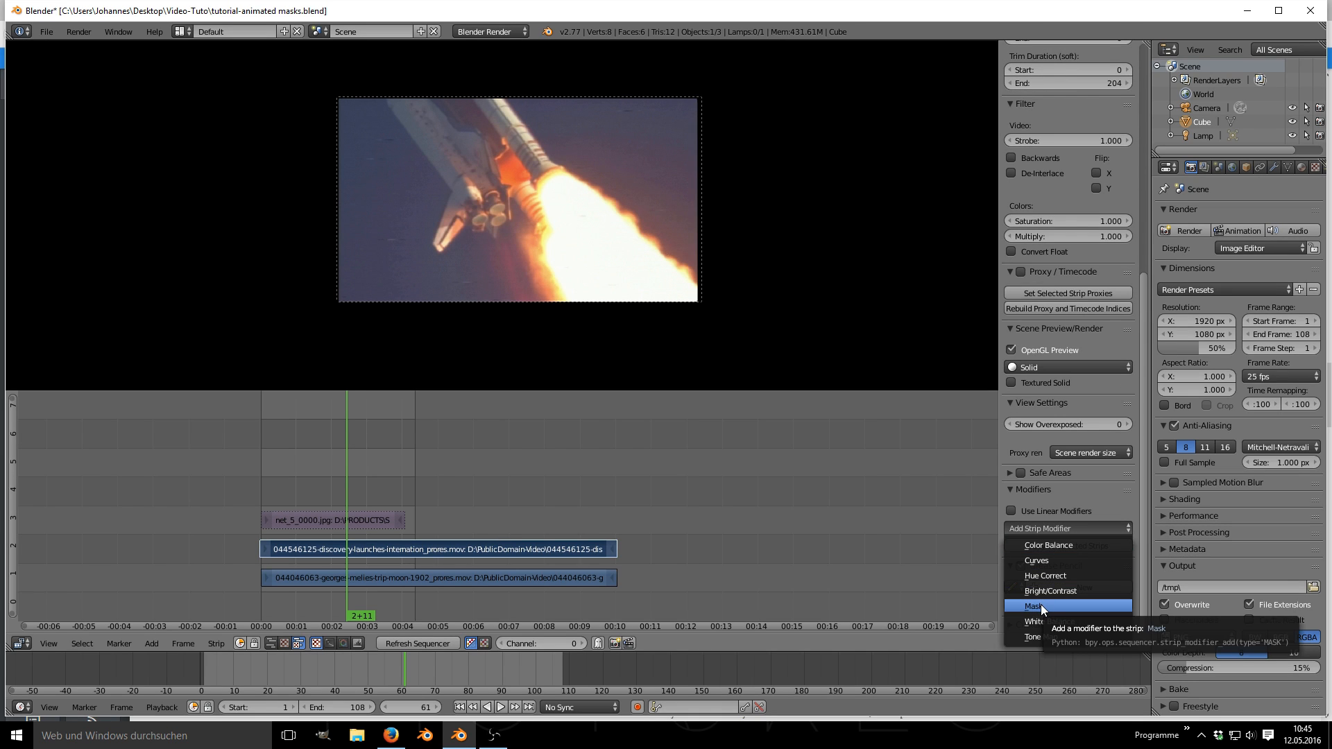
left_click(1035, 606)
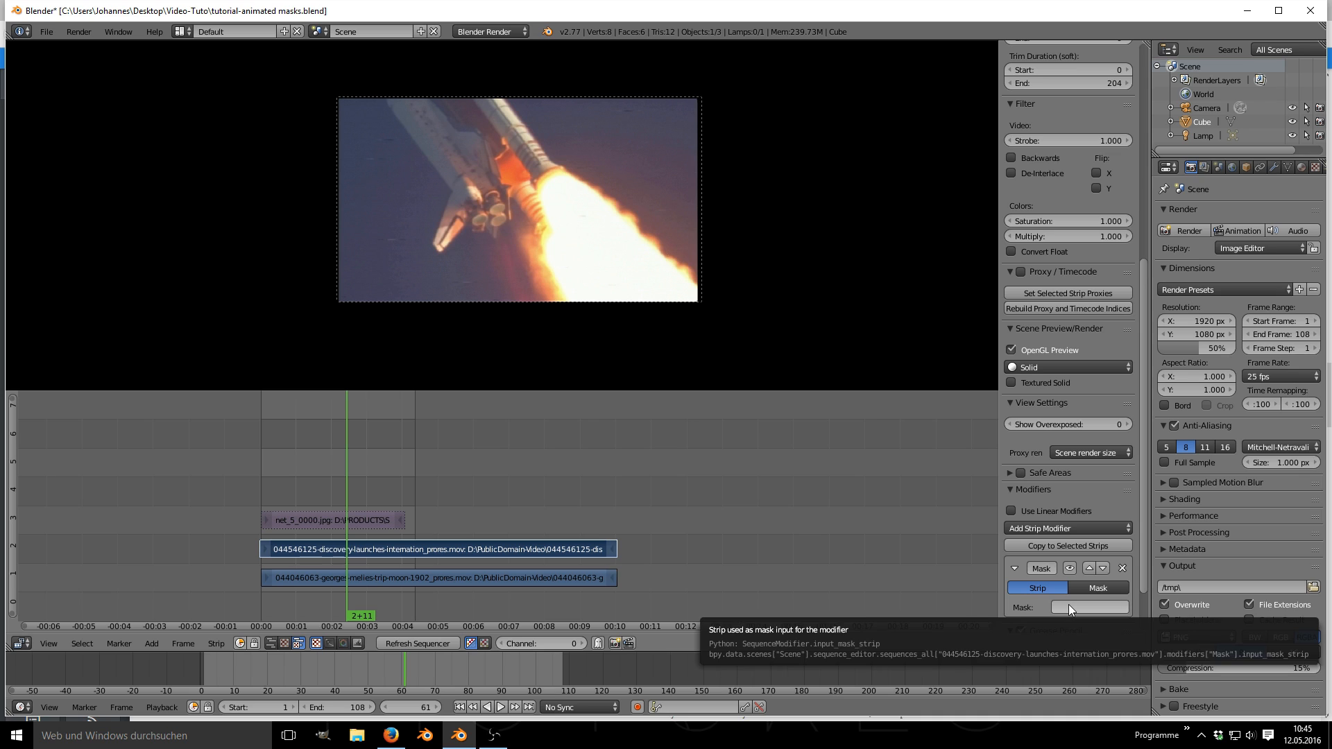
left_click(1091, 606)
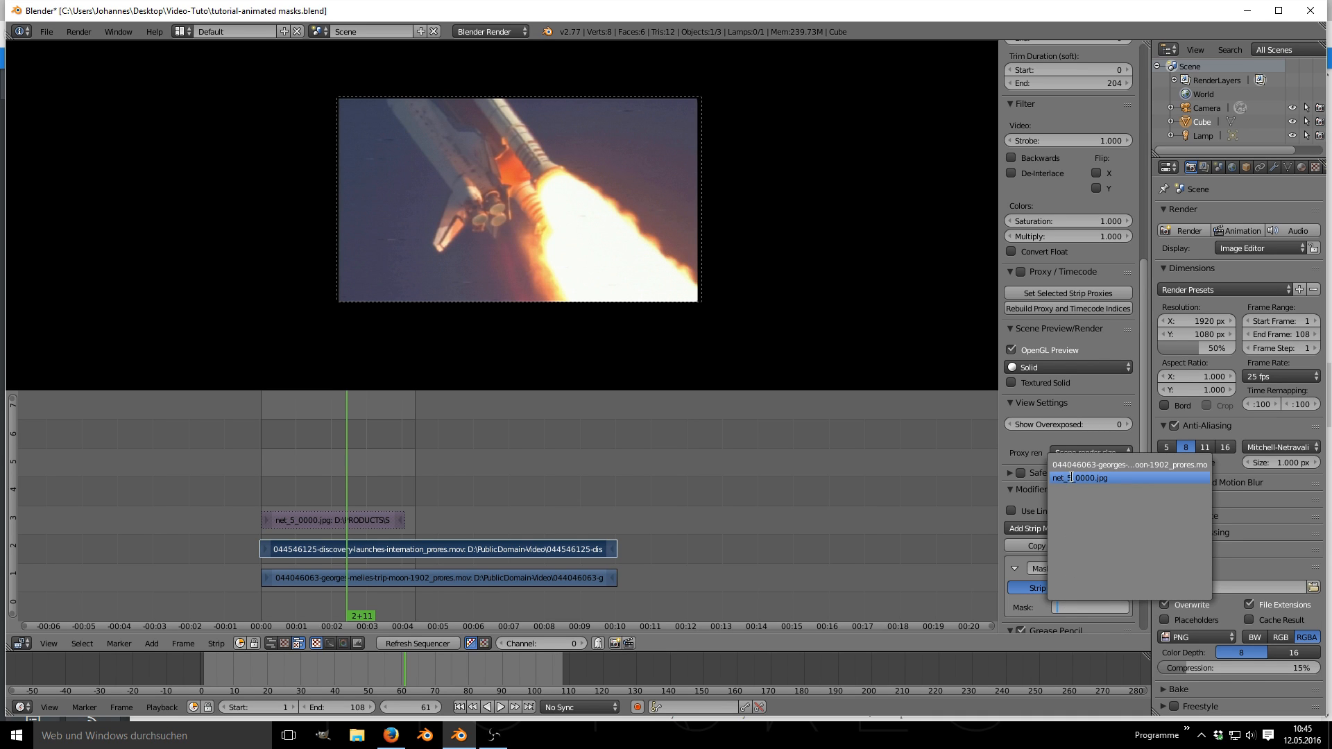
left_click(1090, 477)
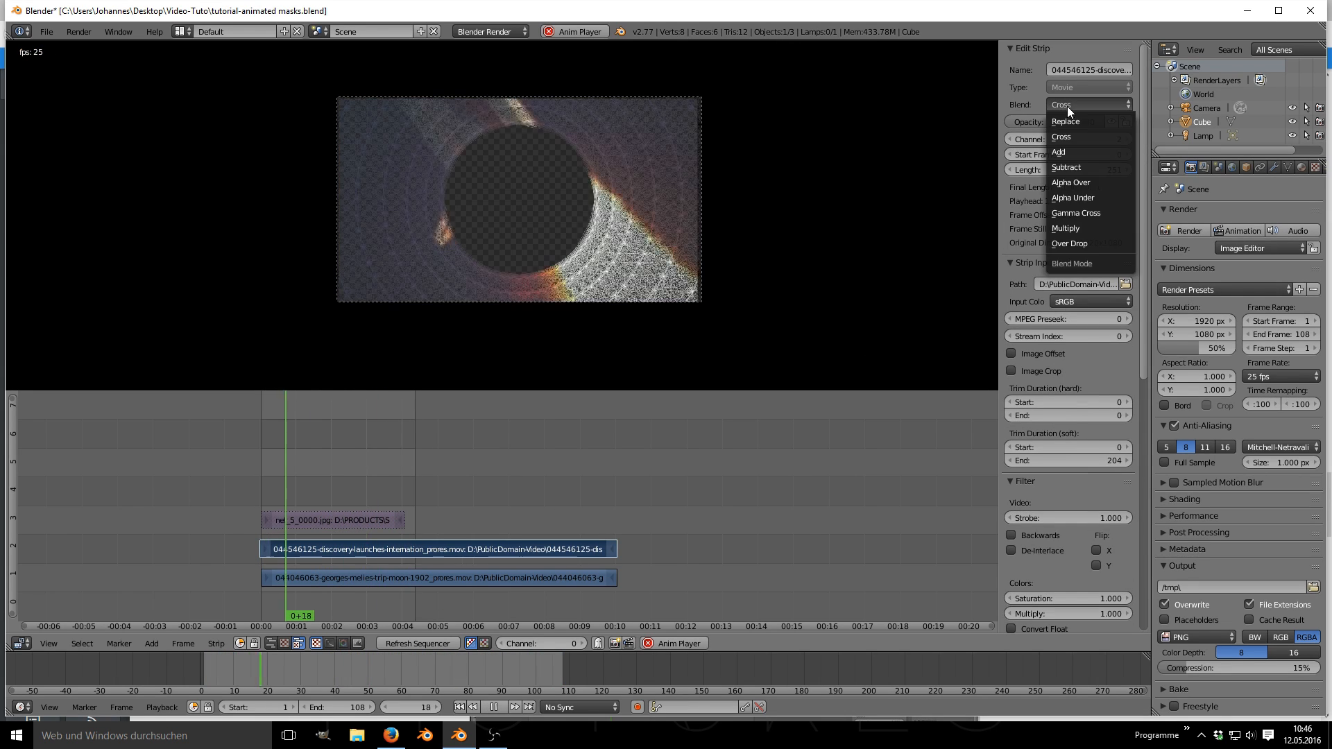
Set the masked shuttle-launch strip's blend mode to Alpha Over.
left_click(1069, 182)
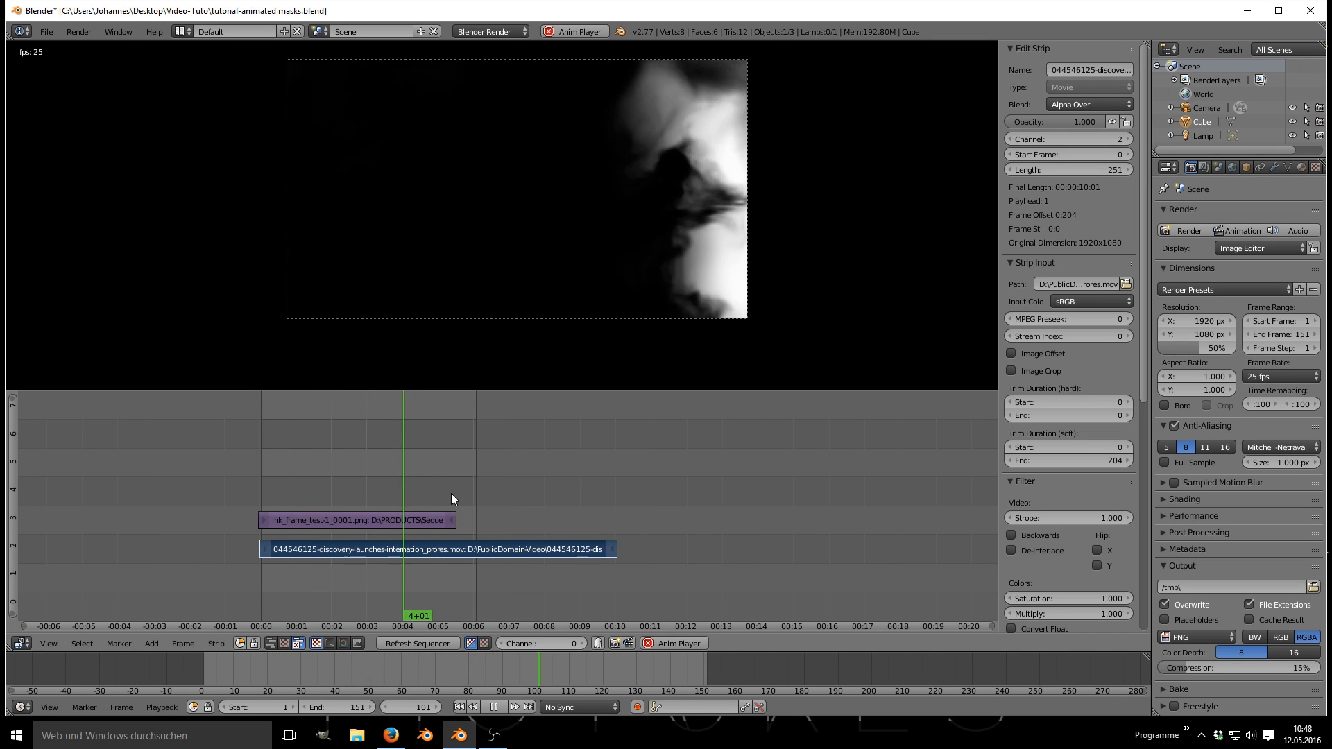
Select the ink_frame image strip and set its blend mode to Multiply.
left_click(356, 518)
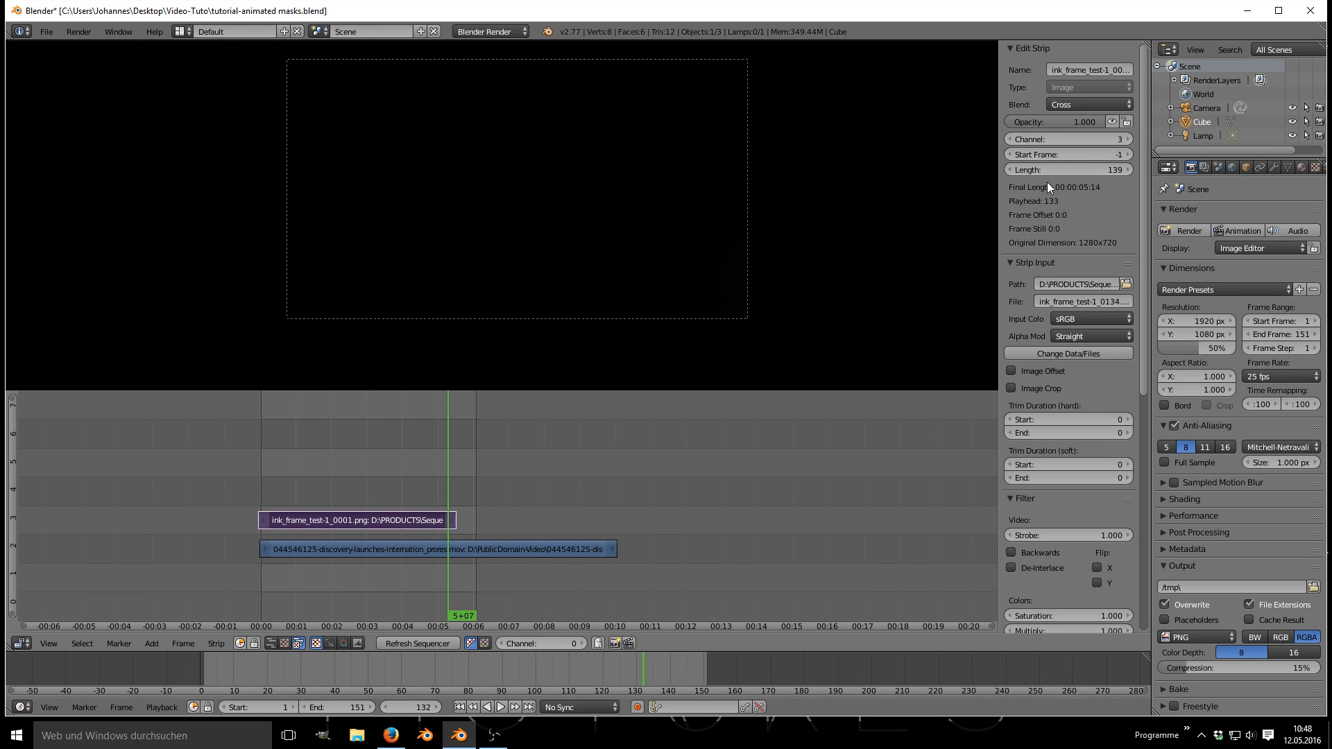
left_click(1089, 105)
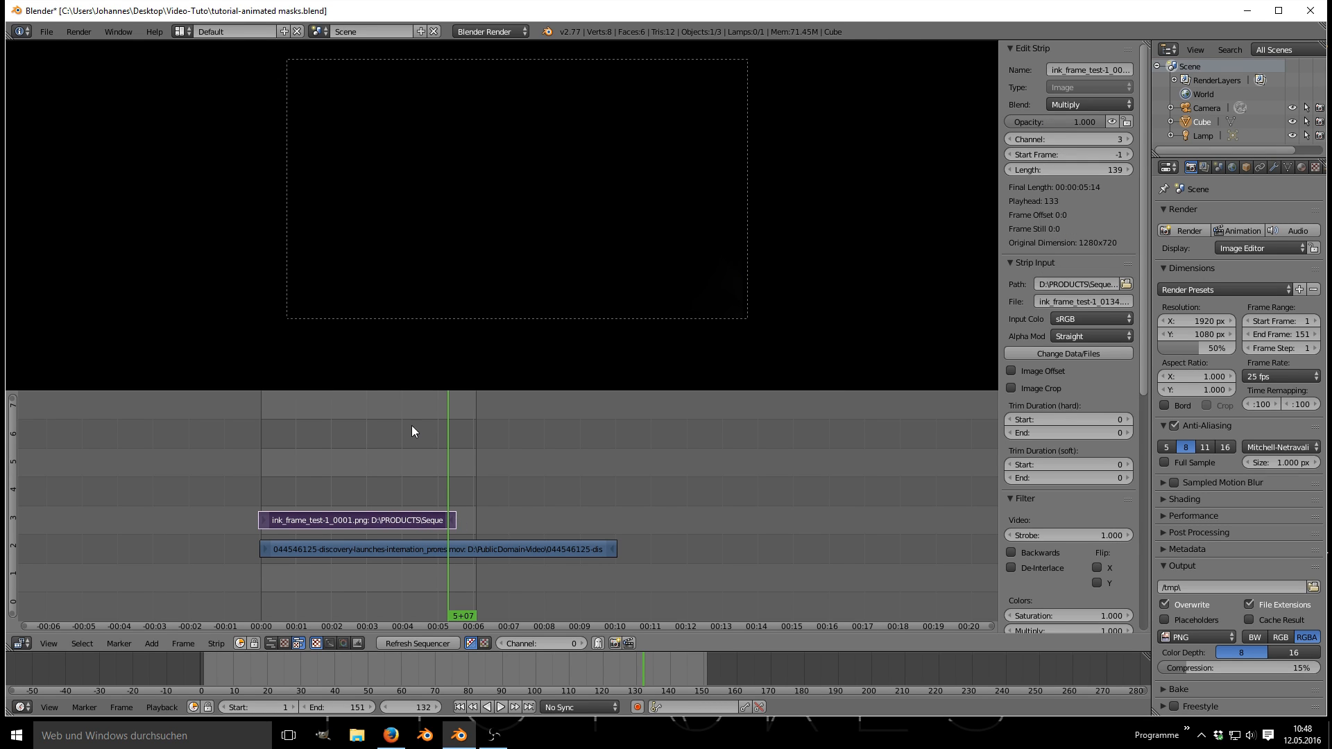
left_click(501, 706)
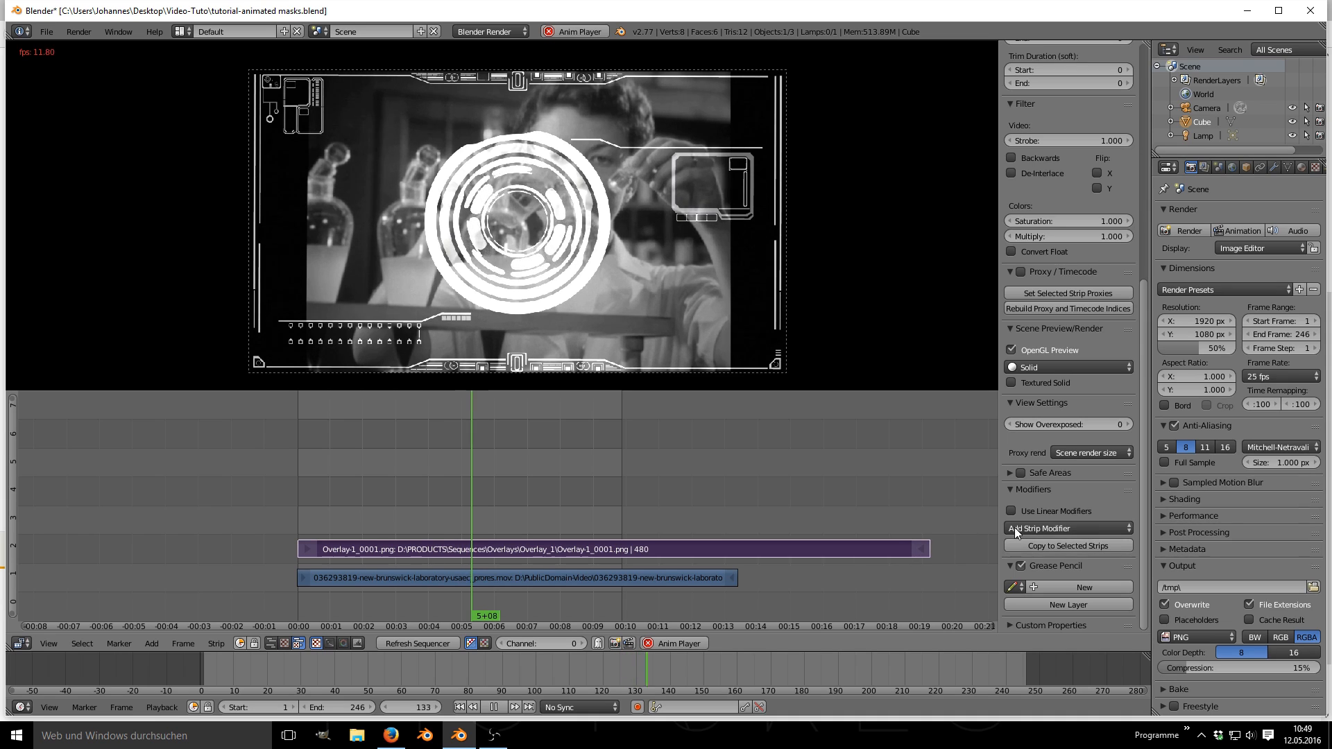
Add a Curves modifier to the Overlay-1 strip and reshape its colour curves toward orange.
left_click(1065, 527)
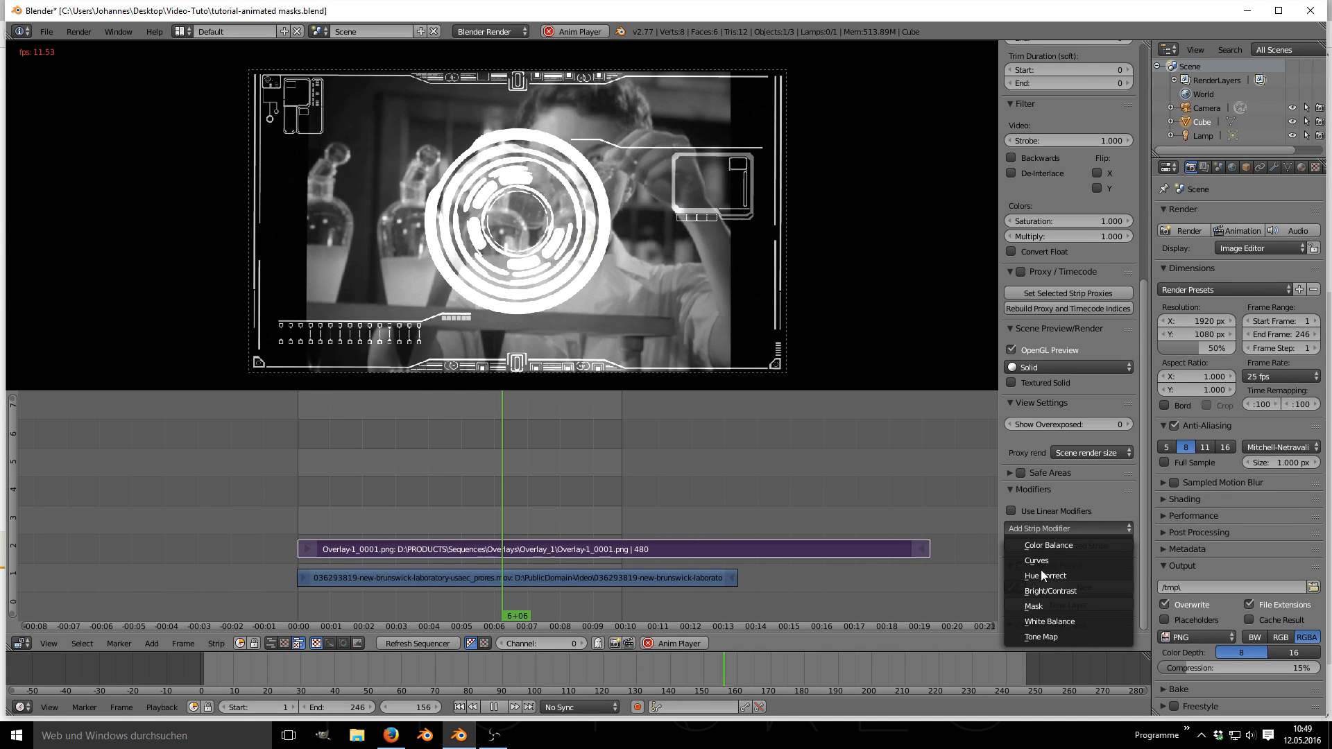
left_click(1036, 559)
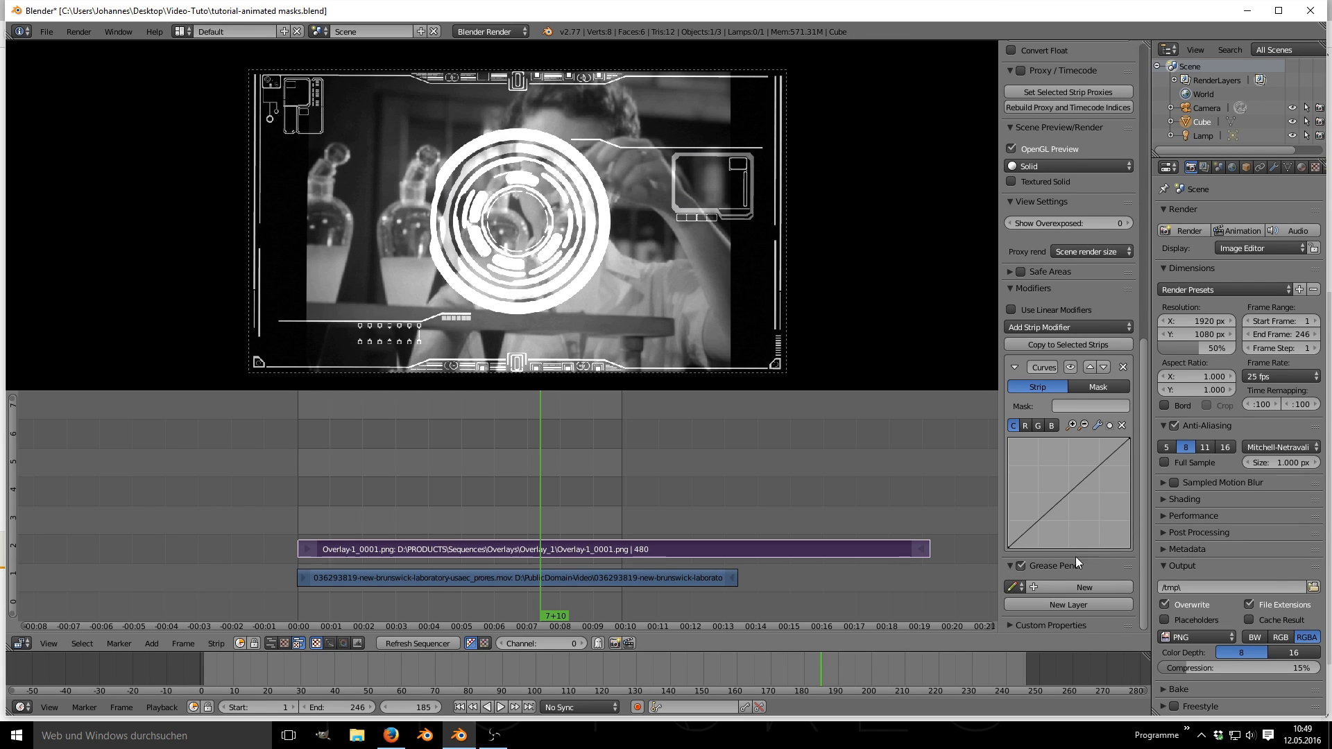
left_click(501, 706)
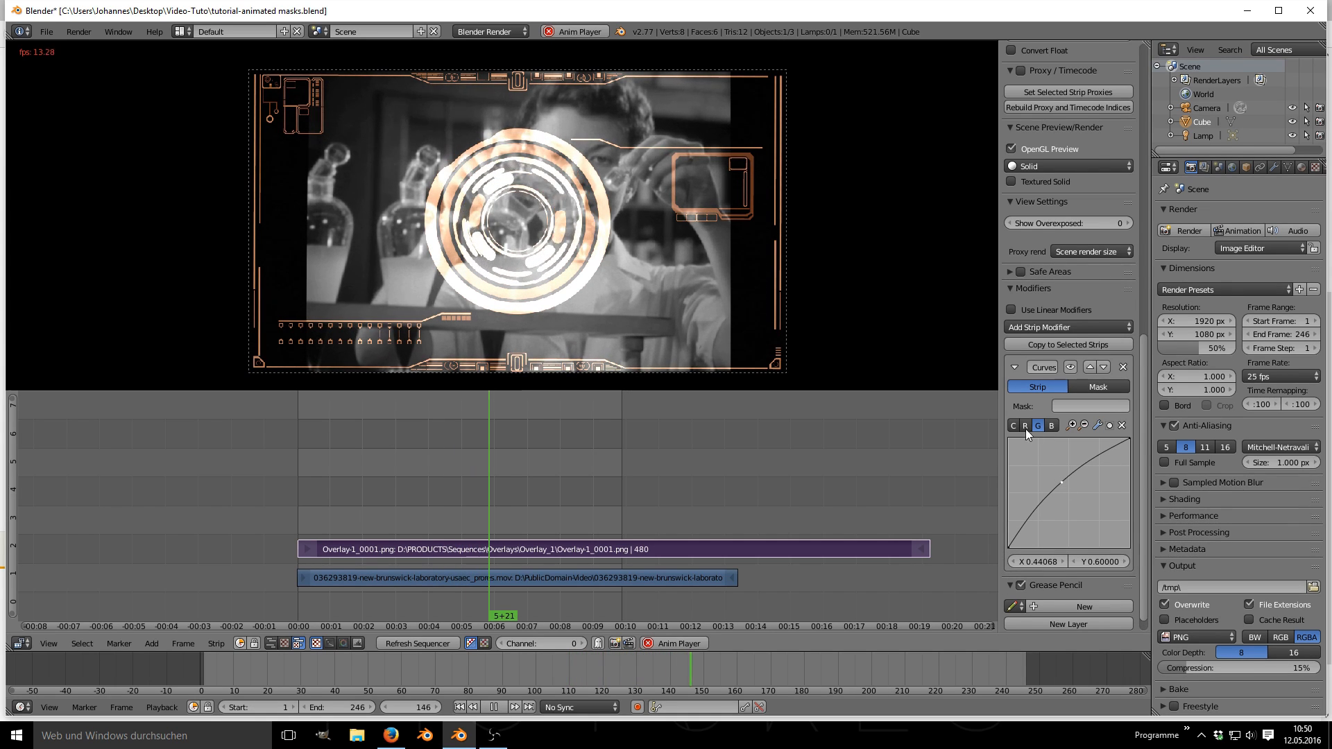
Select the Overlay-1 strip, try Alpha Over, then set its blend mode to Add.
left_click(1012, 425)
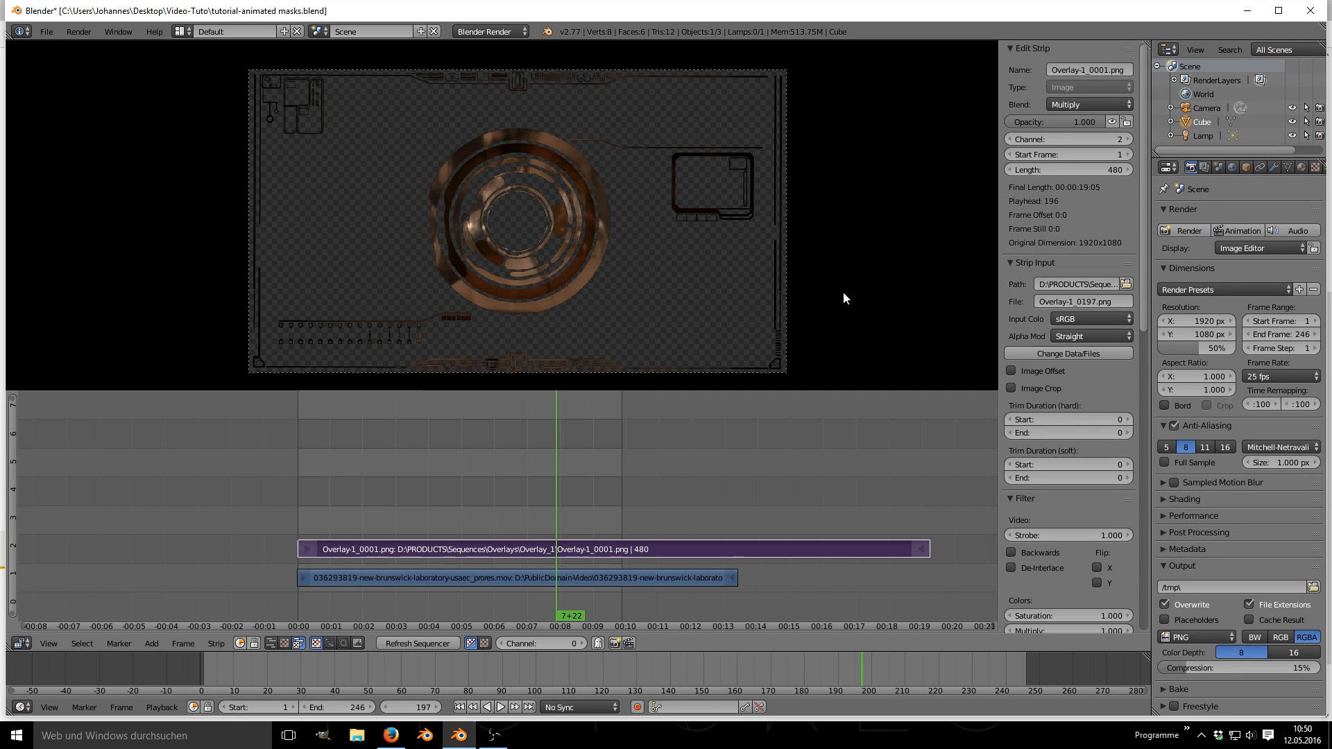
left_click(500, 706)
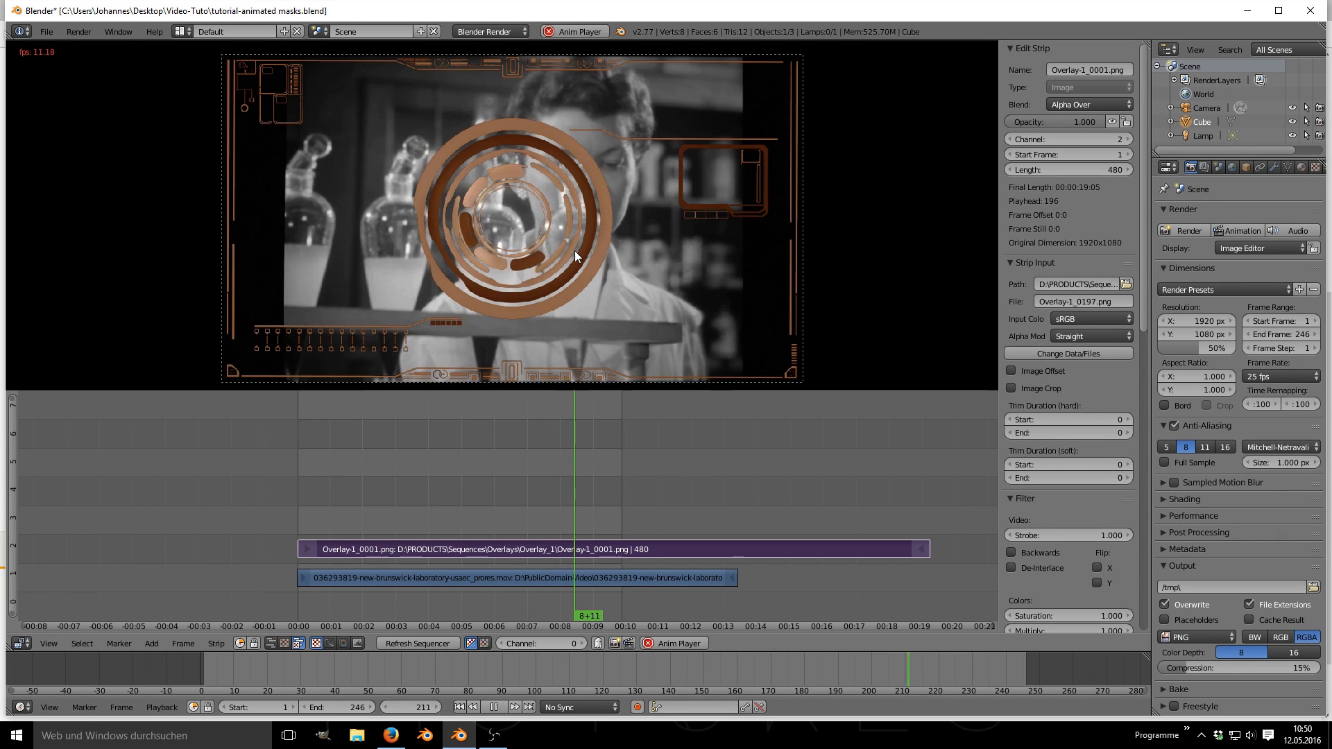
left_click(1091, 104)
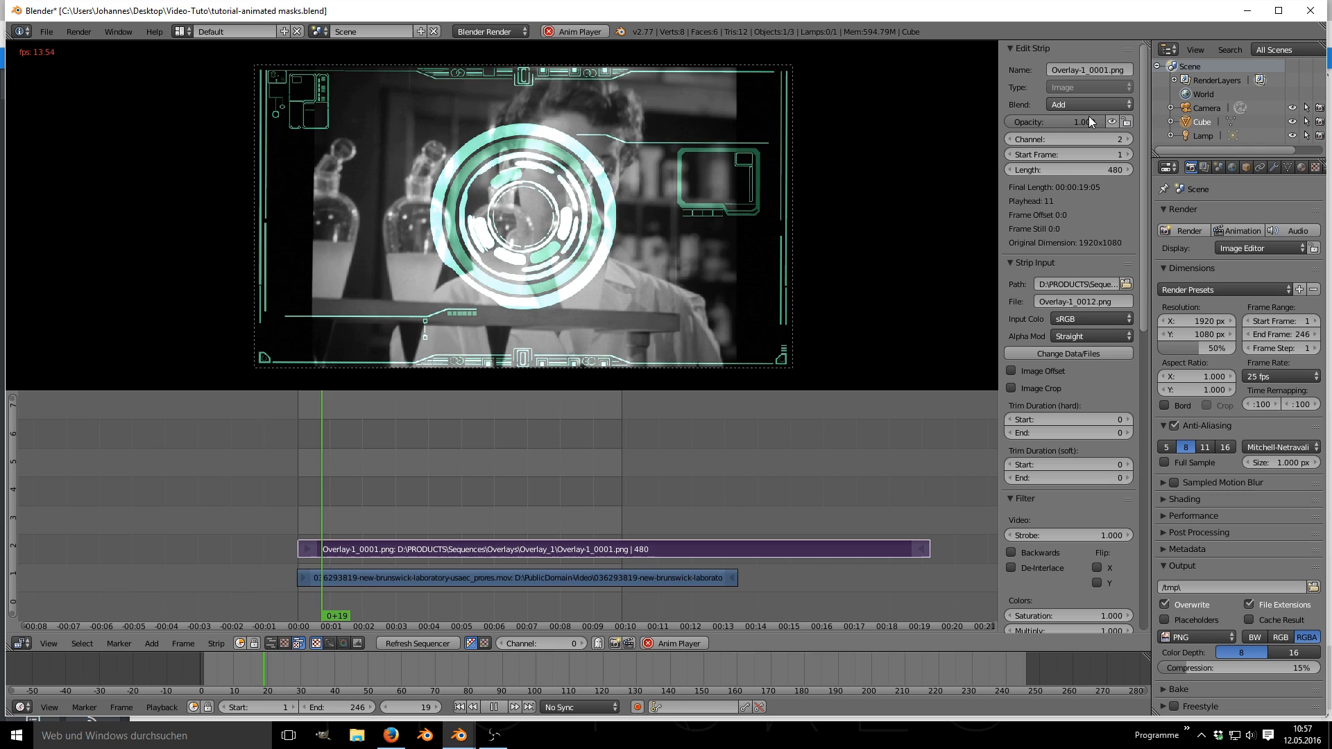